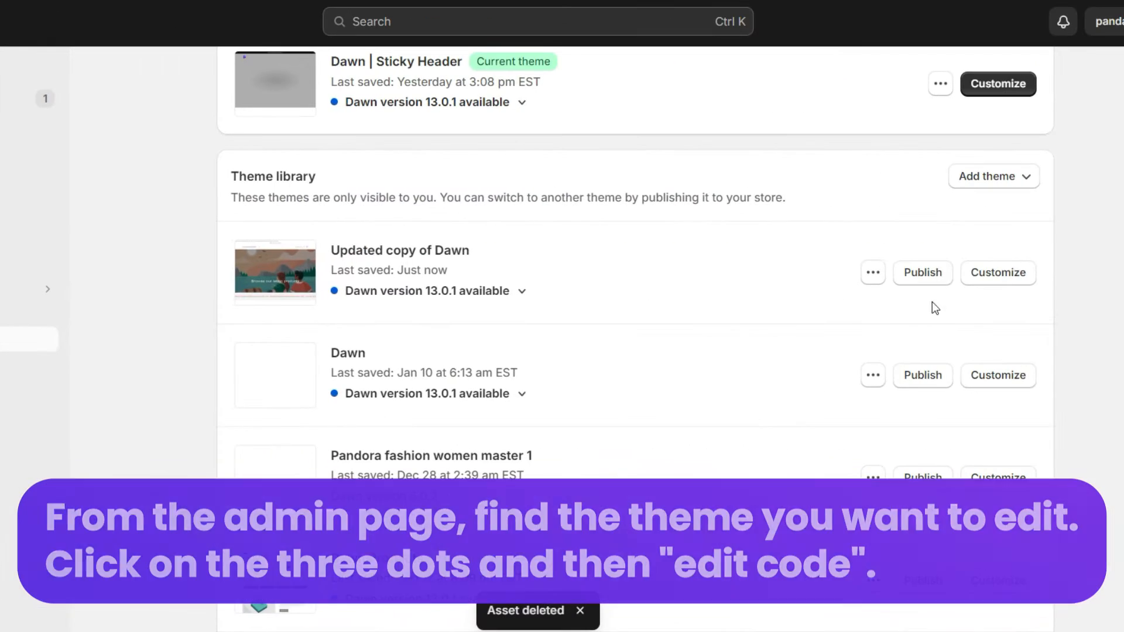
# Step: Open the code editor for the Updated copy of Dawn theme
pyautogui.click(872, 272)
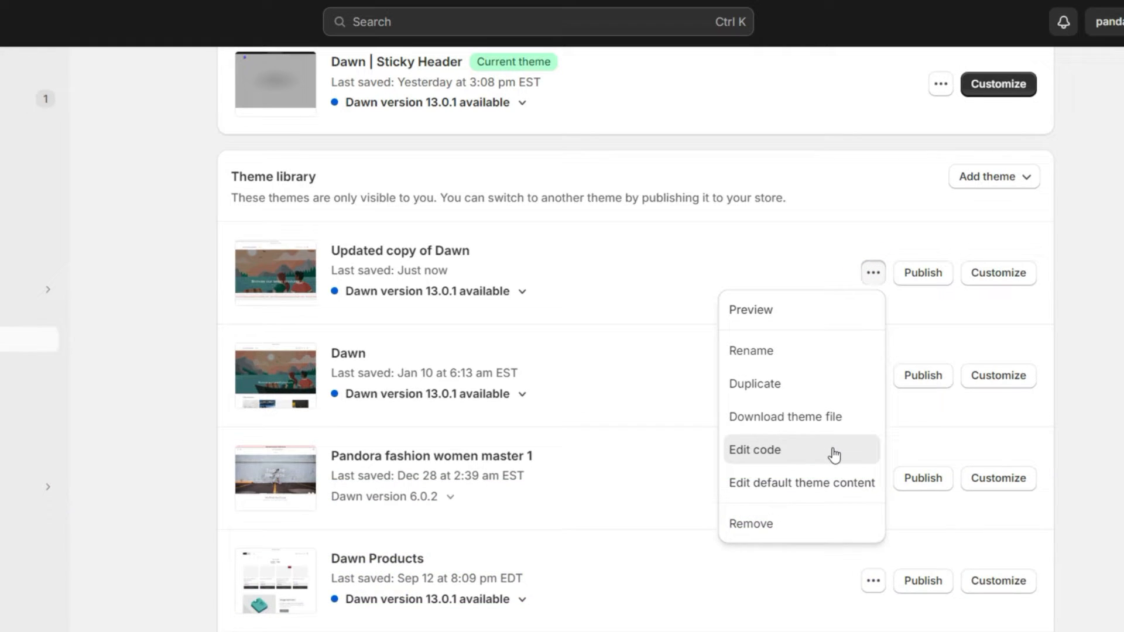
pyautogui.click(754, 450)
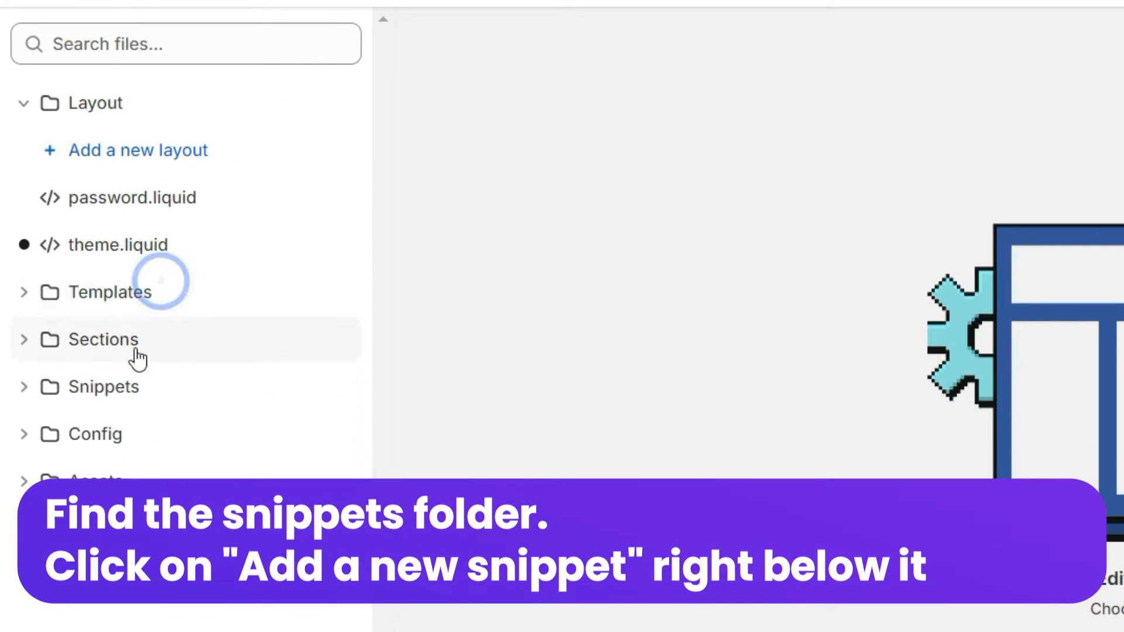
# Step: Create the snippet ezfy-hide-sold-out.liquid with the ezfyHideSoldOut script, and save
pyautogui.click(103, 386)
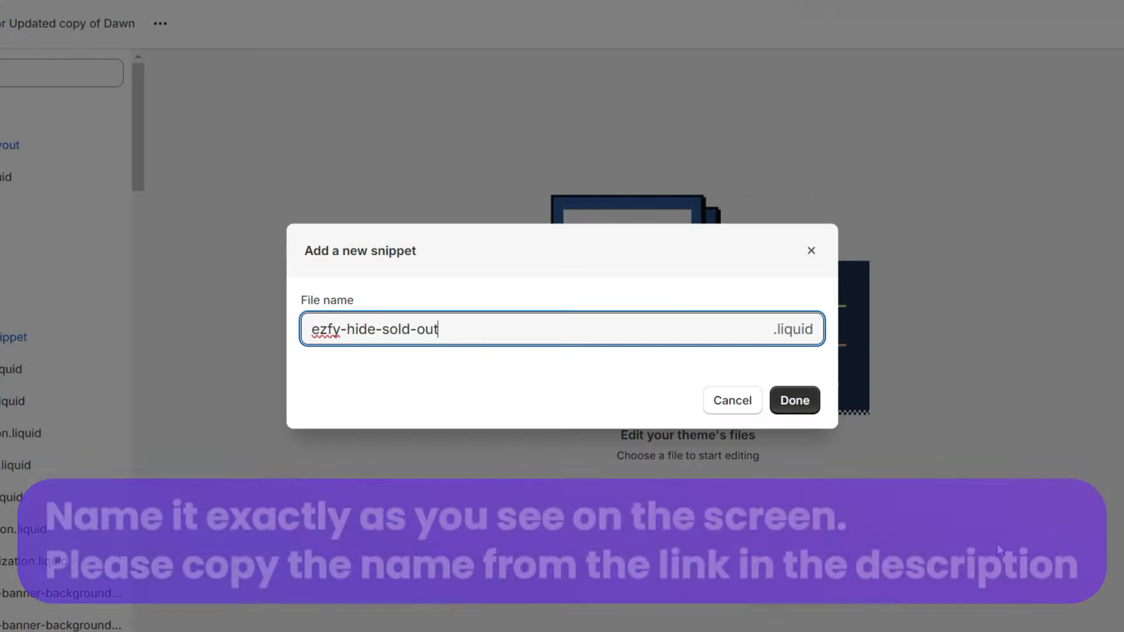
pyautogui.click(795, 400)
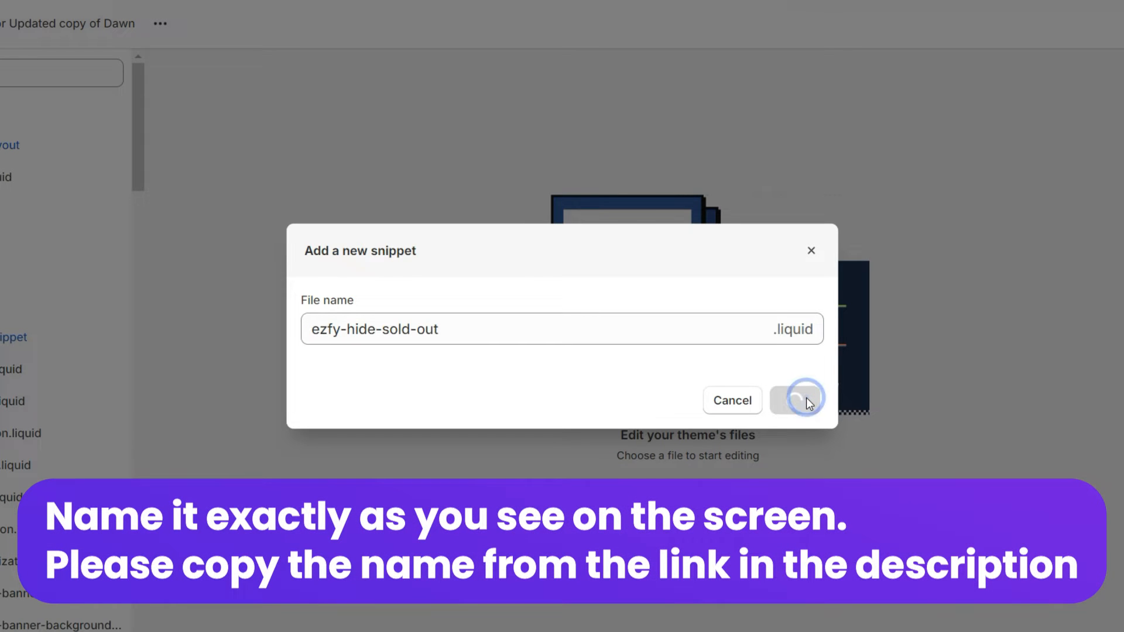
pyautogui.click(798, 400)
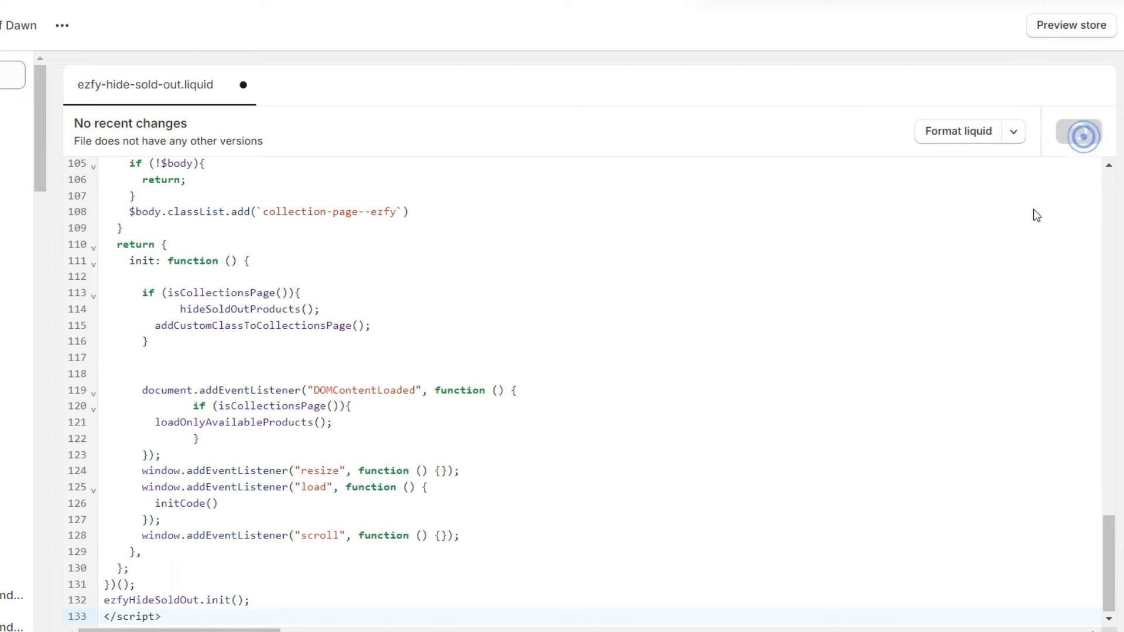
# Step: Add the ezfy-hide-sold-out snippet include below the opening body tag in theme.liquid, and save
pyautogui.write('t')
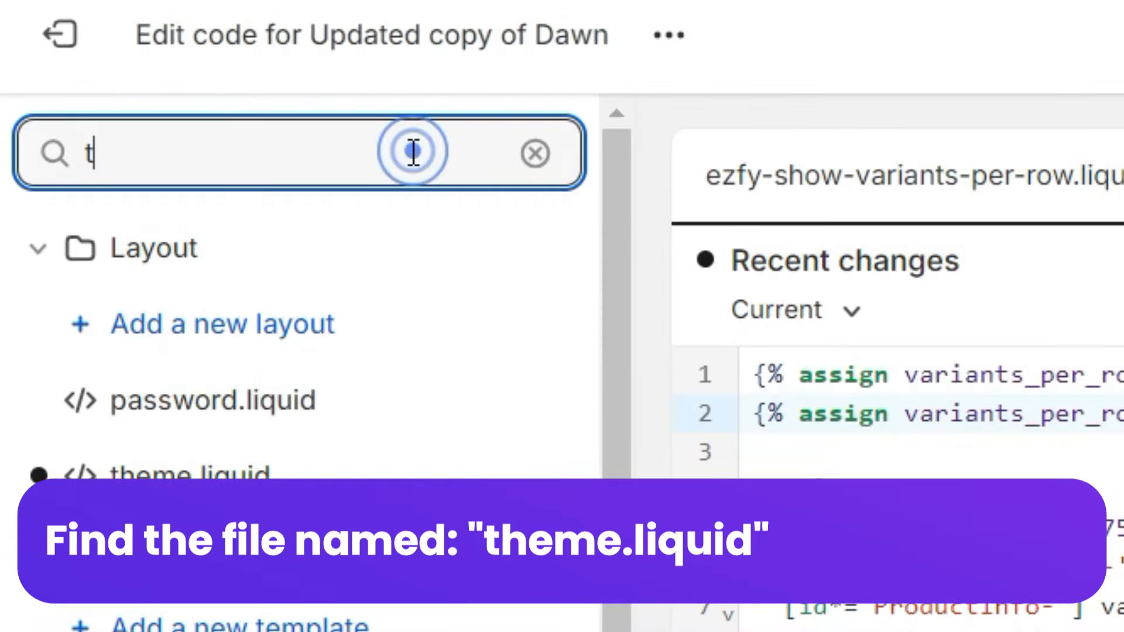
pyautogui.write('theme.liquid')
pyautogui.write('<')
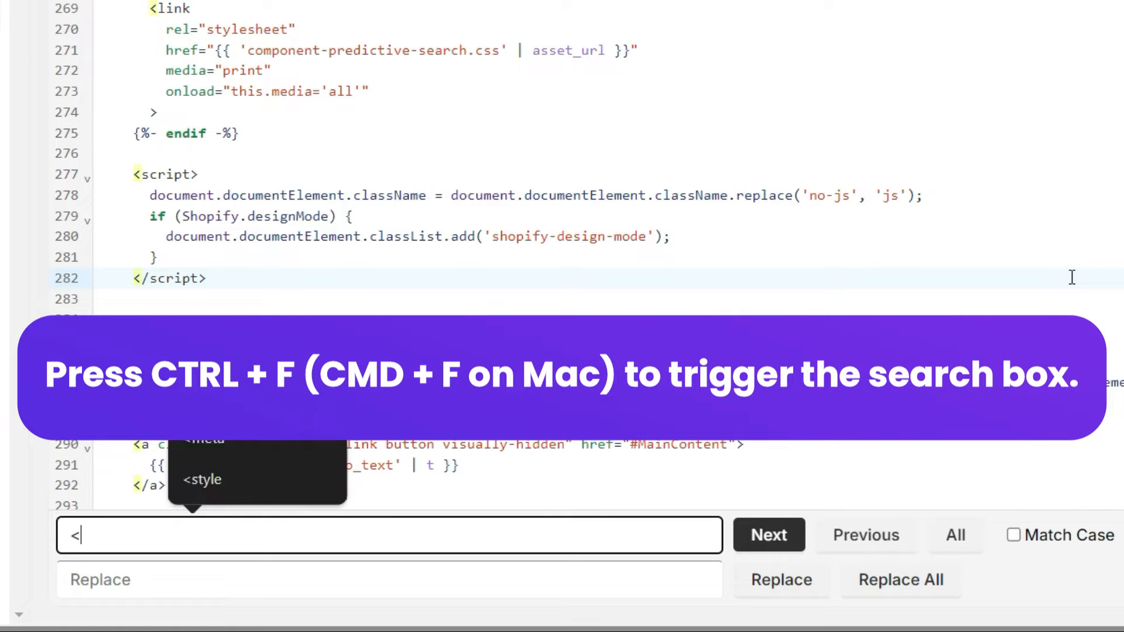
pyautogui.write('body')
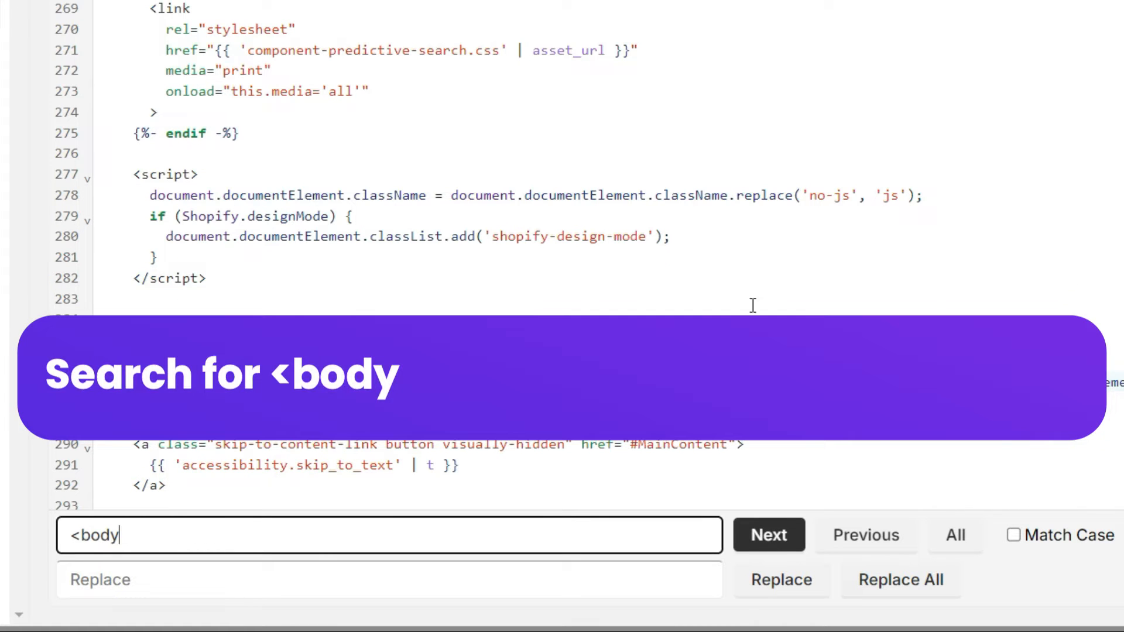
pyautogui.click(767, 535)
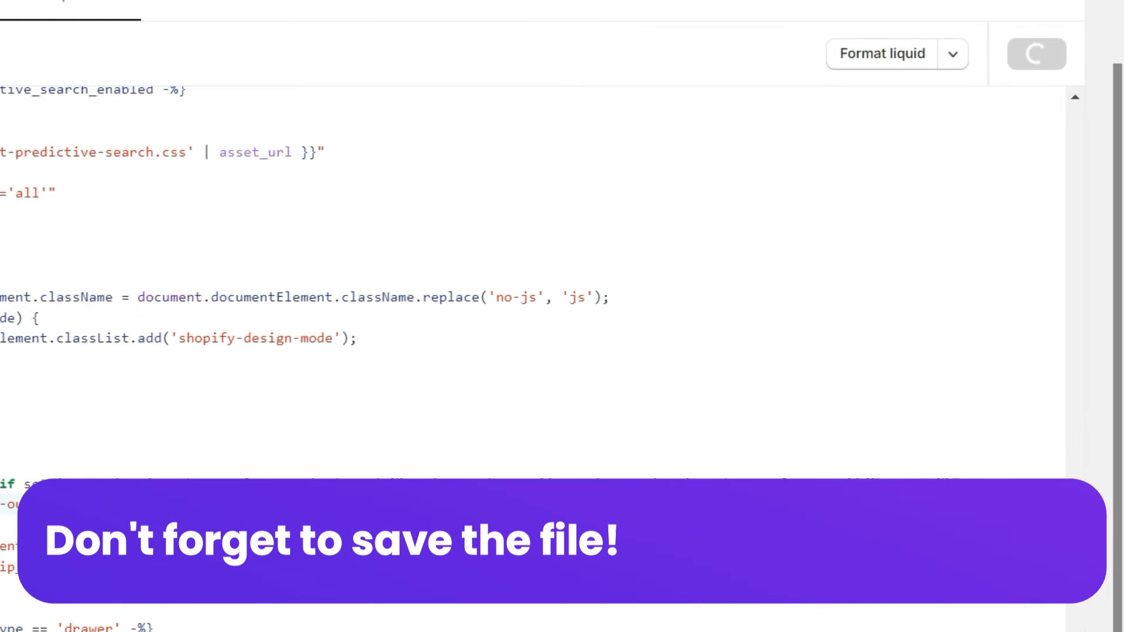
pyautogui.write('f')
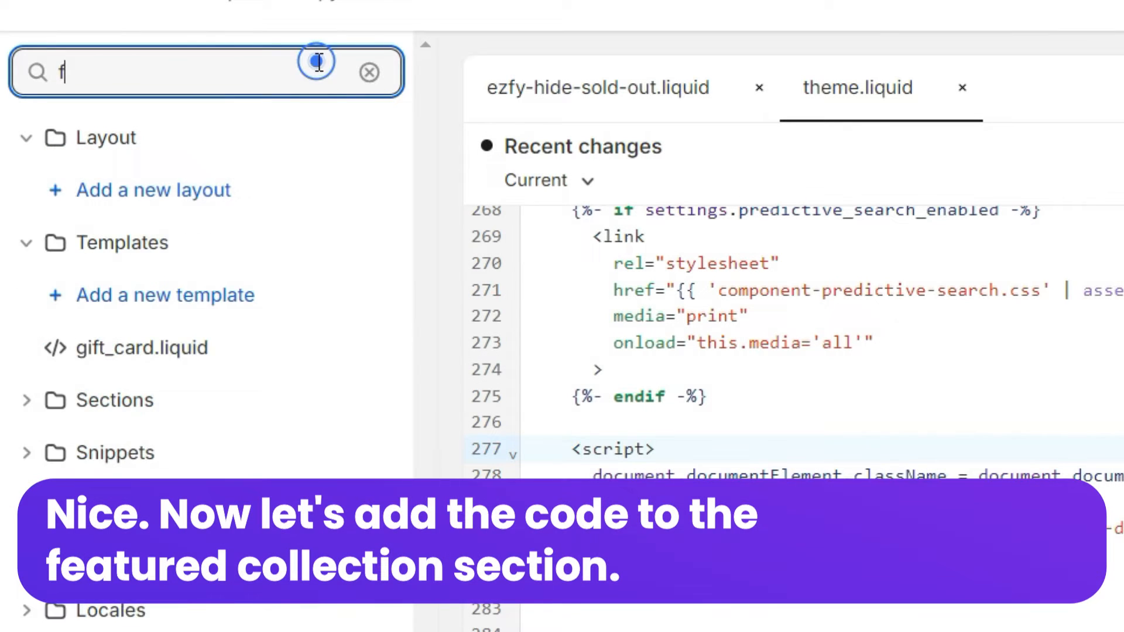
# Step: Paste the Hide sold out variants block above featured-collection.liquid's product loop
pyautogui.write('eatured-collection')
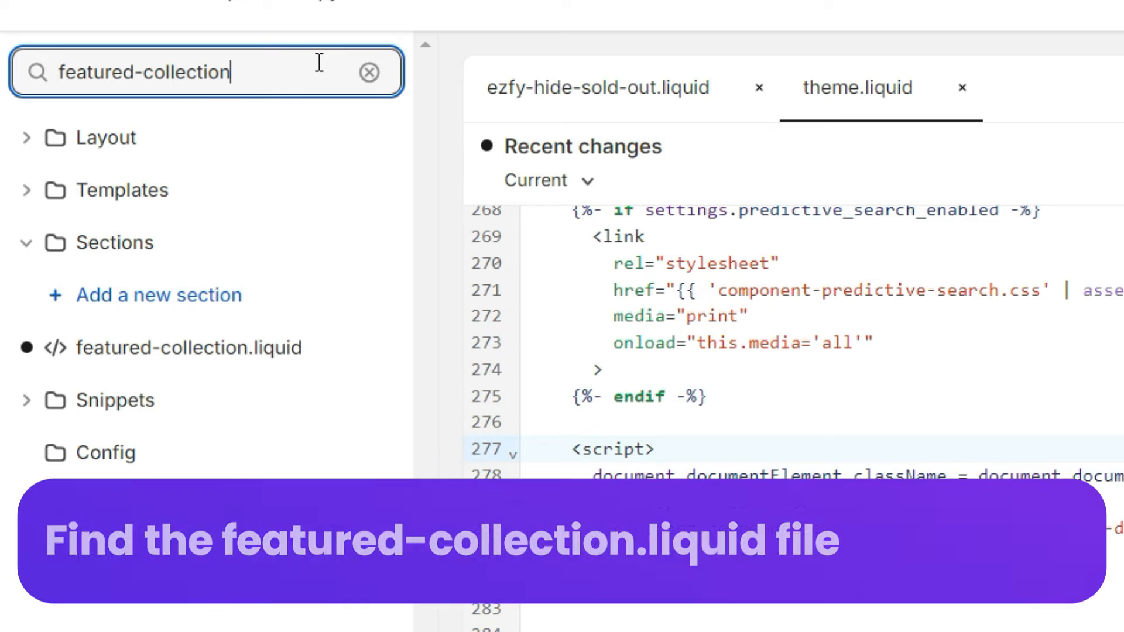
pyautogui.click(191, 348)
pyautogui.write('limi')
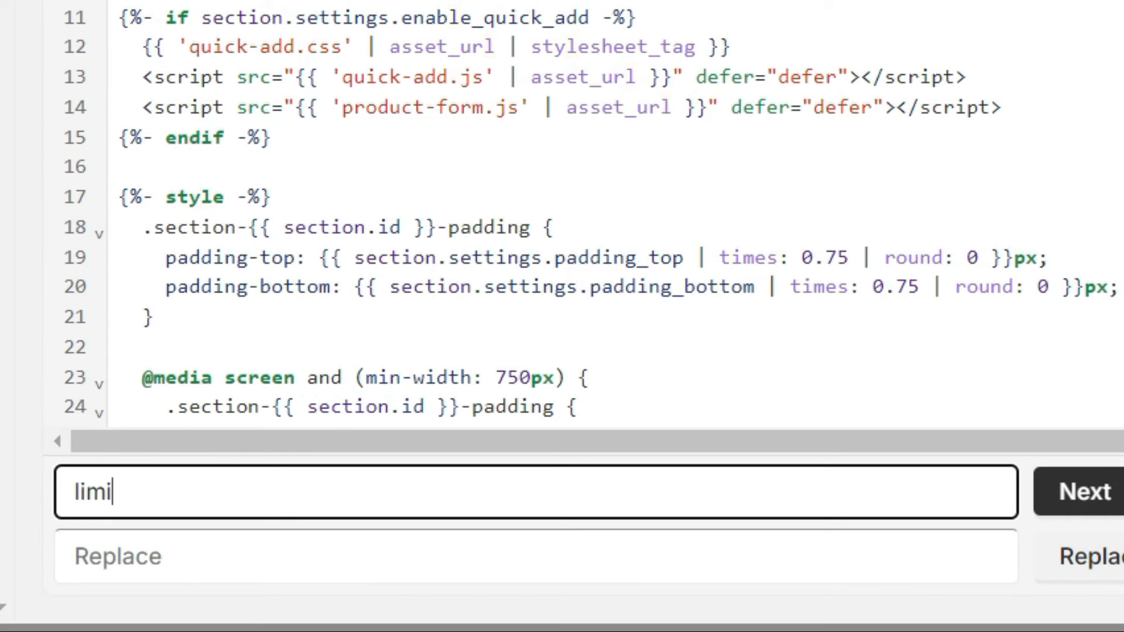
pyautogui.write('t:')
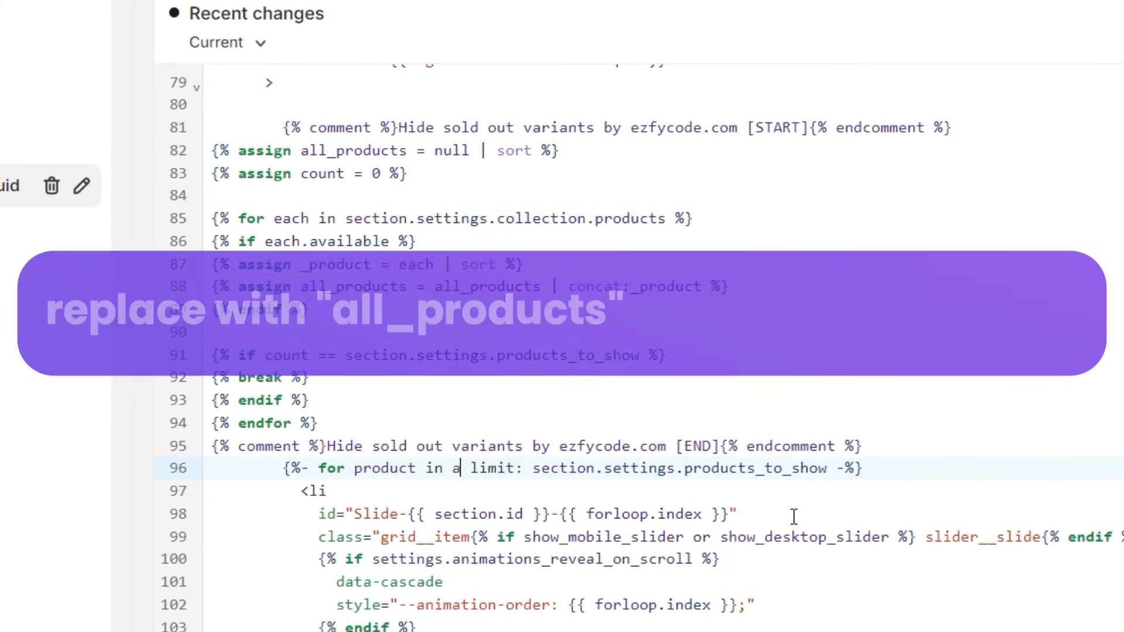
# Step: Make the product loop iterate over all_products, limited by products_to_show
pyautogui.write('ll_pro')
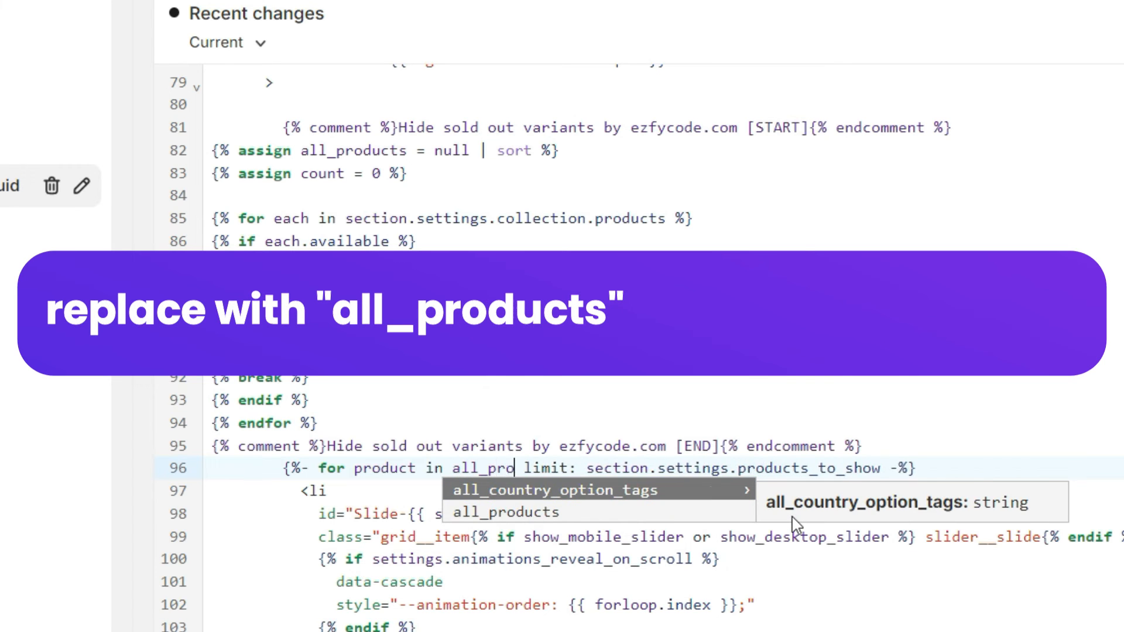
pyautogui.click(508, 511)
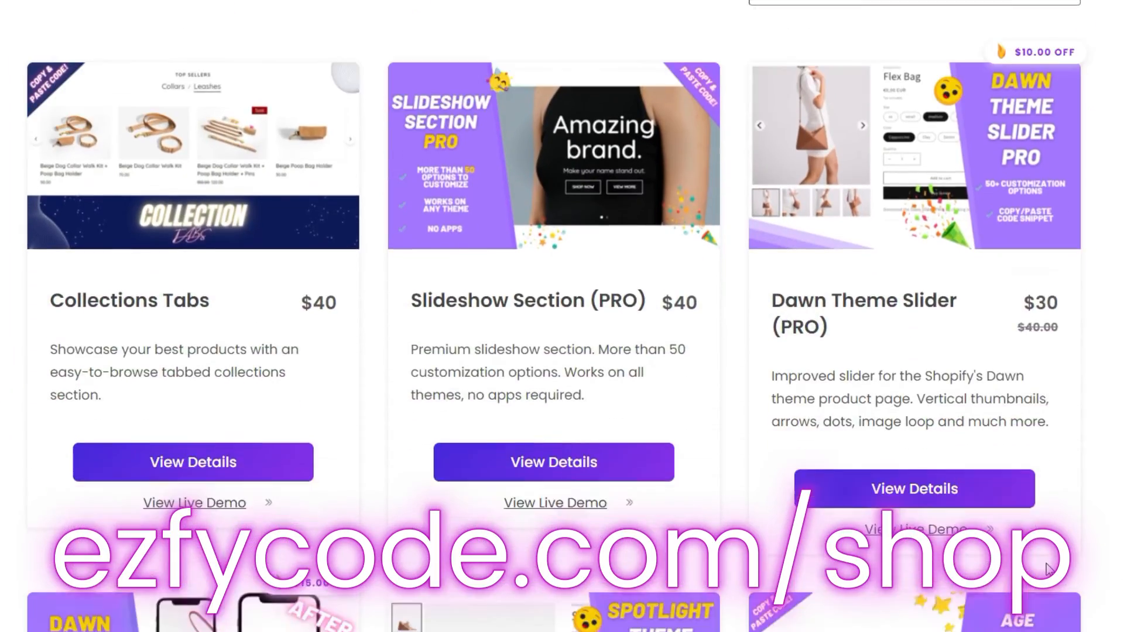
pyautogui.scroll(-3)
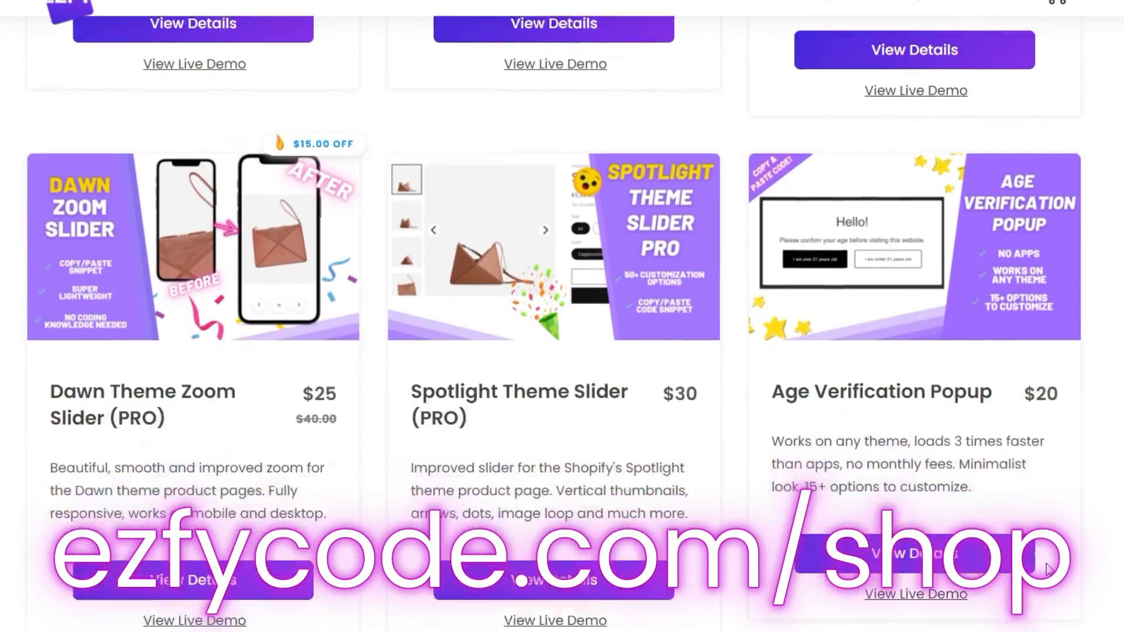
pyautogui.scroll(-3)
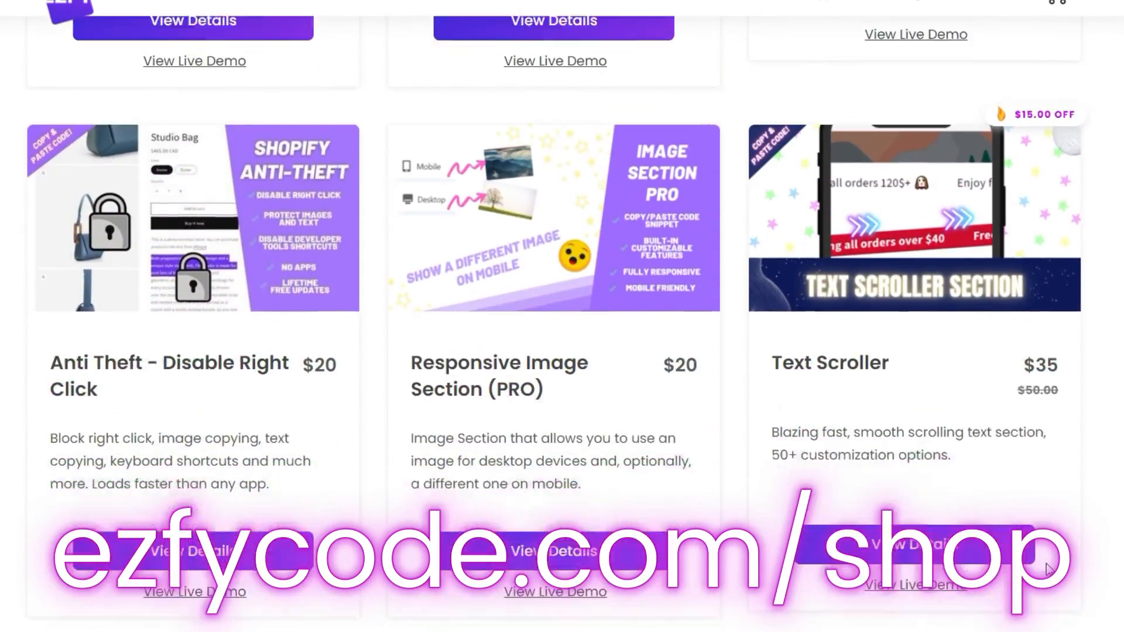